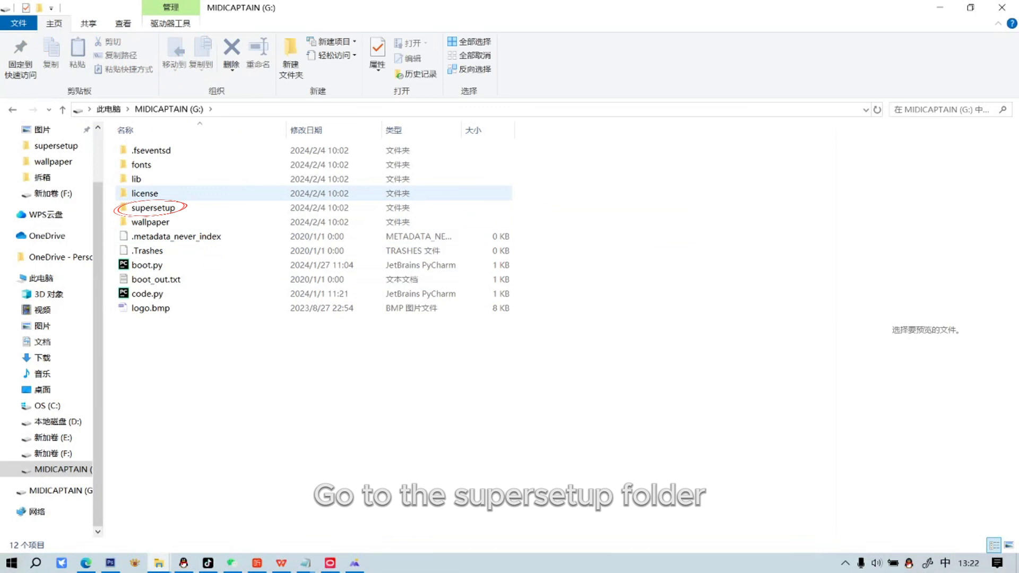
Open the supersetup folder on MIDICAPTAIN (G:) and select page0.txt among the page files
left_click(153, 208)
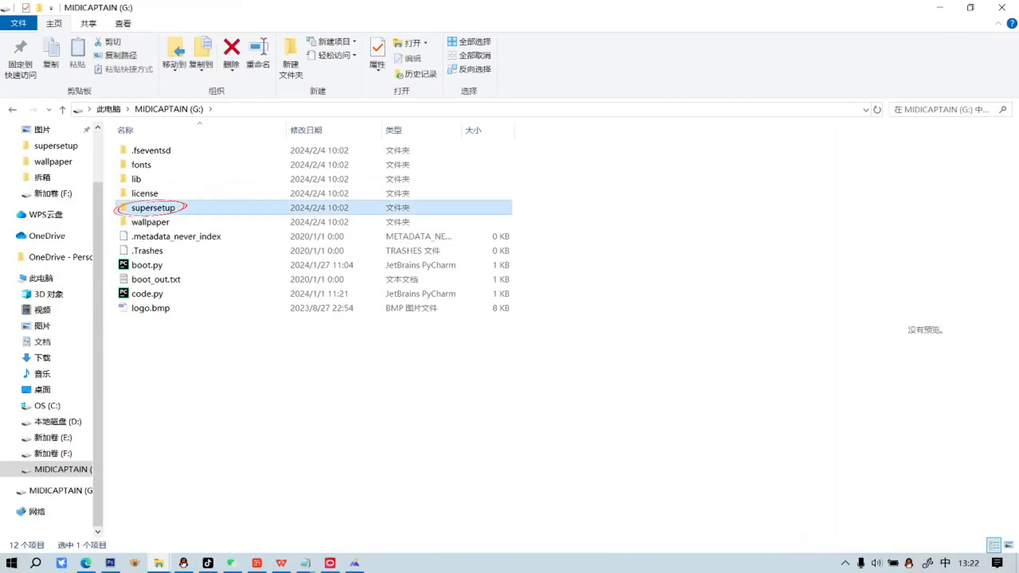
double_click(153, 208)
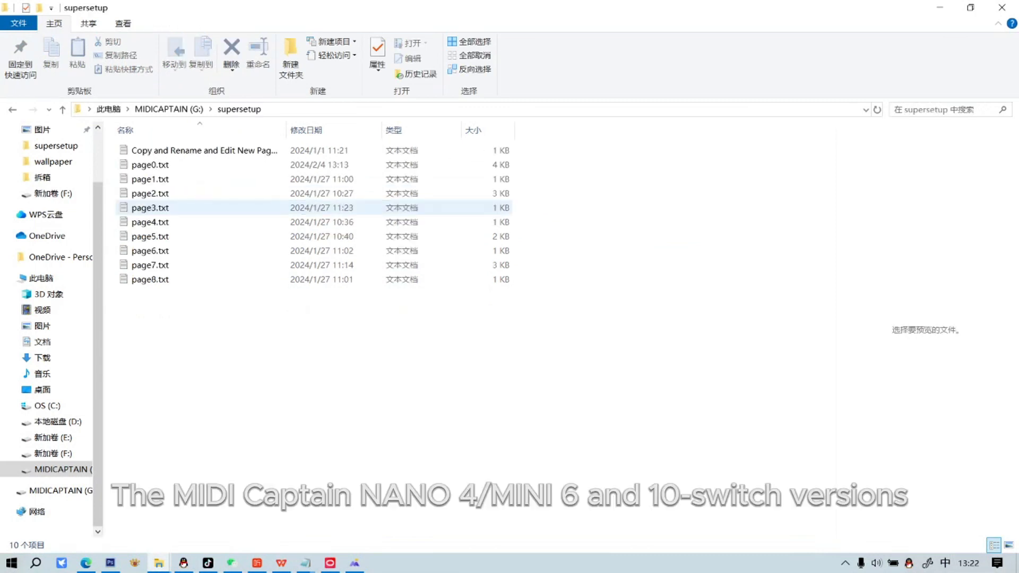
left_click(150, 194)
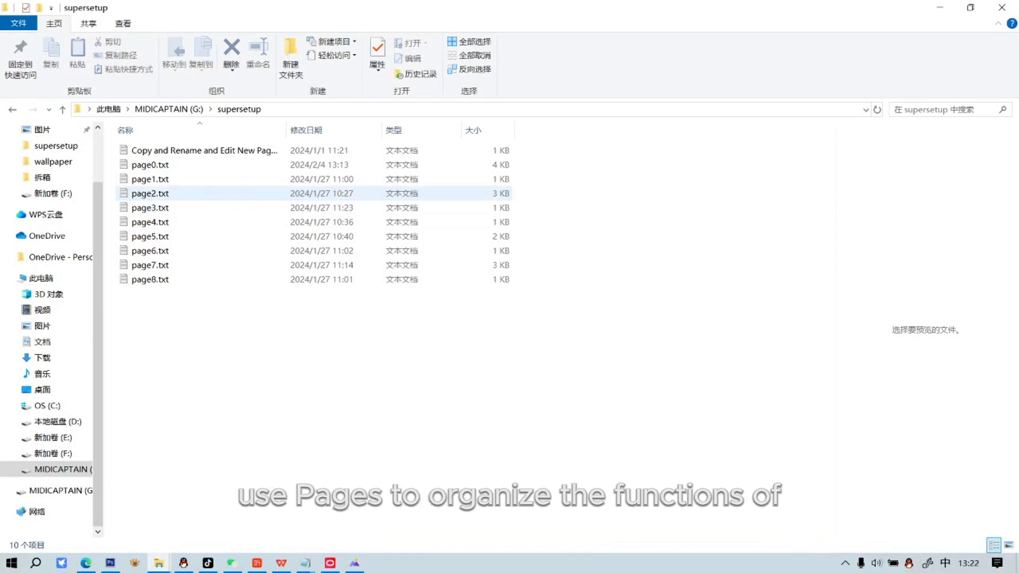
left_click(150, 165)
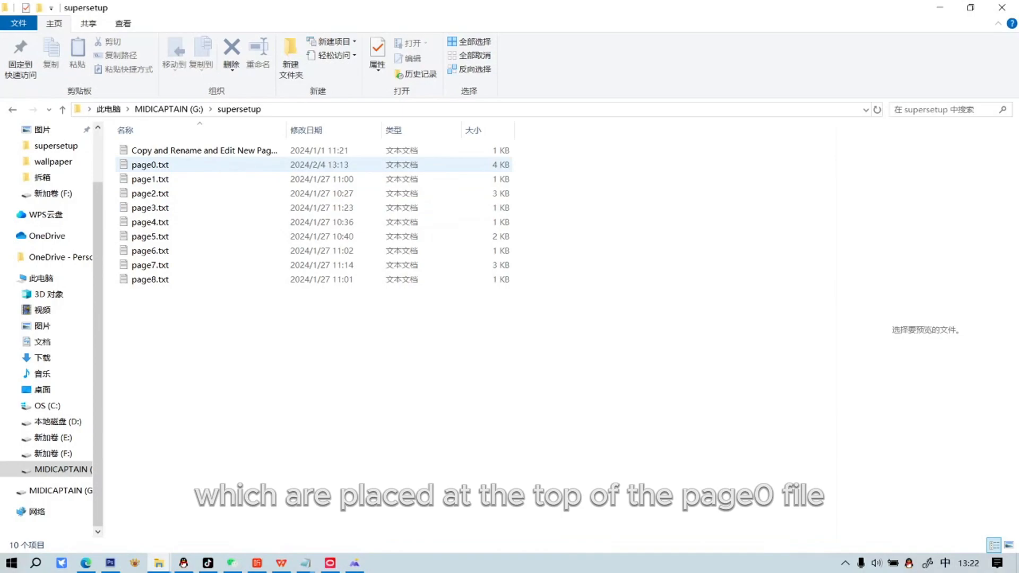
Open page0.txt in Notepad, highlight the dark_fonts line, and scroll through globalsetup settings
double_click(150, 164)
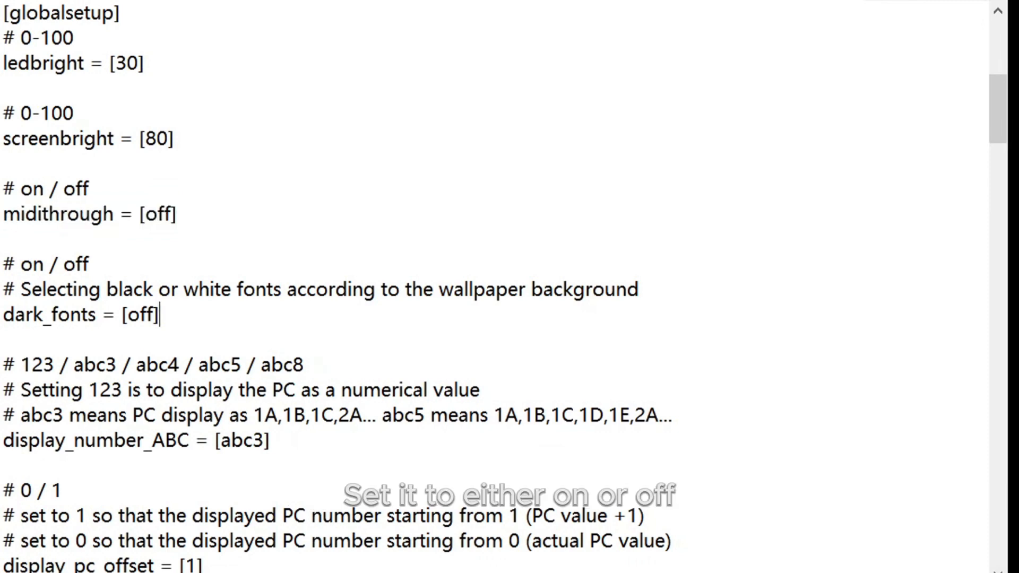
triple_click(81, 315)
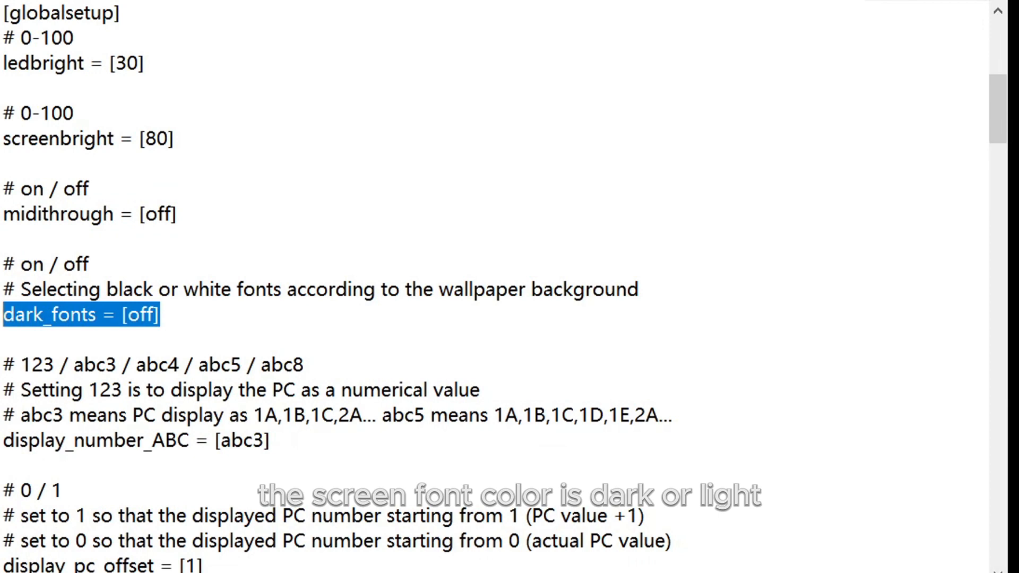
scroll("down", 3)
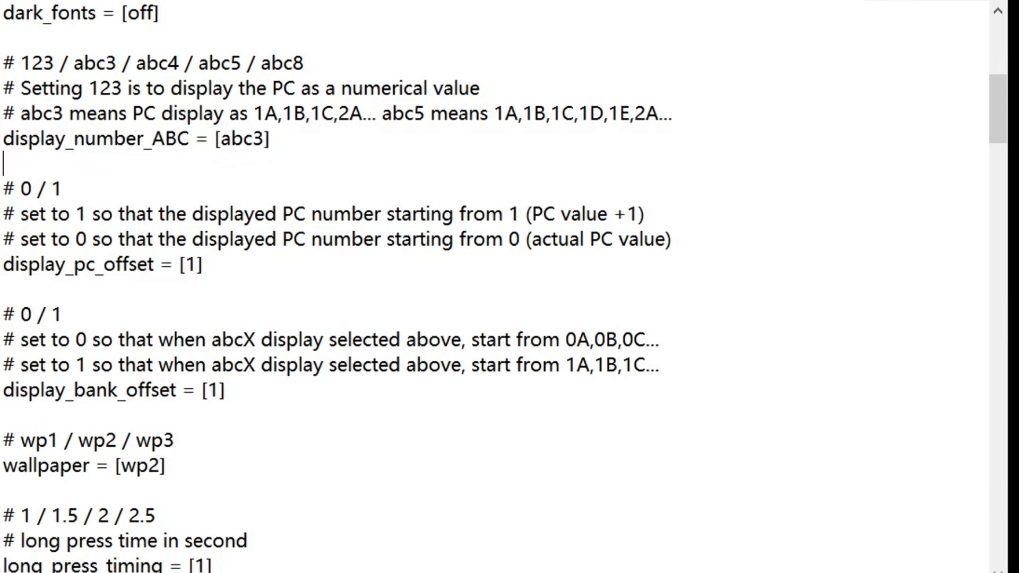
double_click(116, 264)
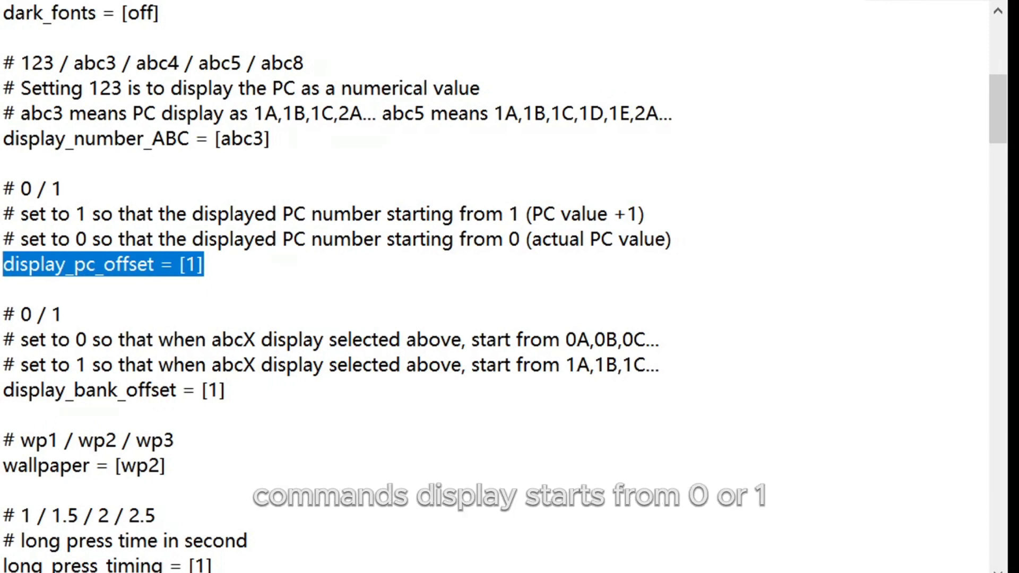
left_click(202, 266)
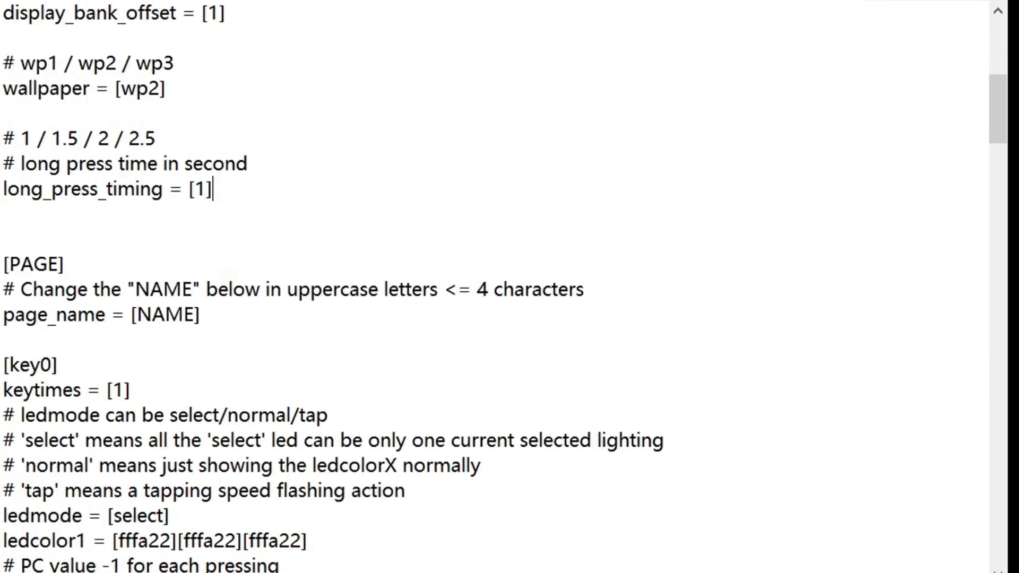
scroll("down", 3)
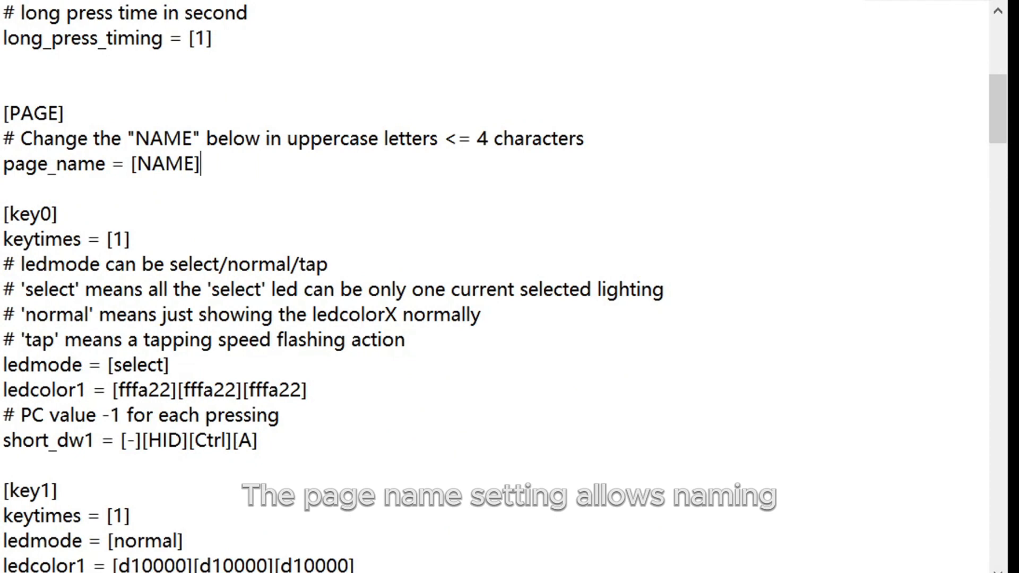
triple_click(101, 165)
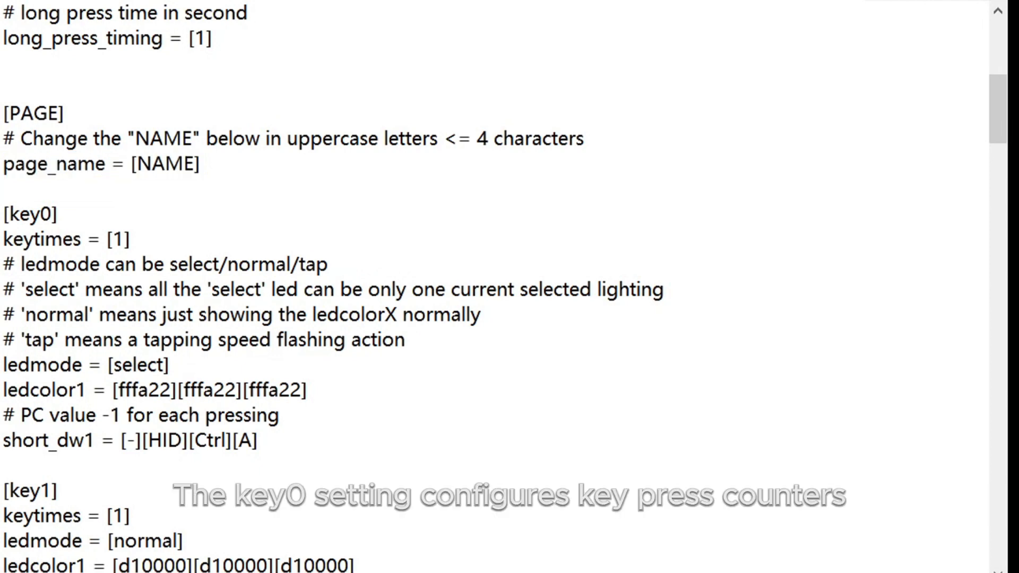
double_click(27, 214)
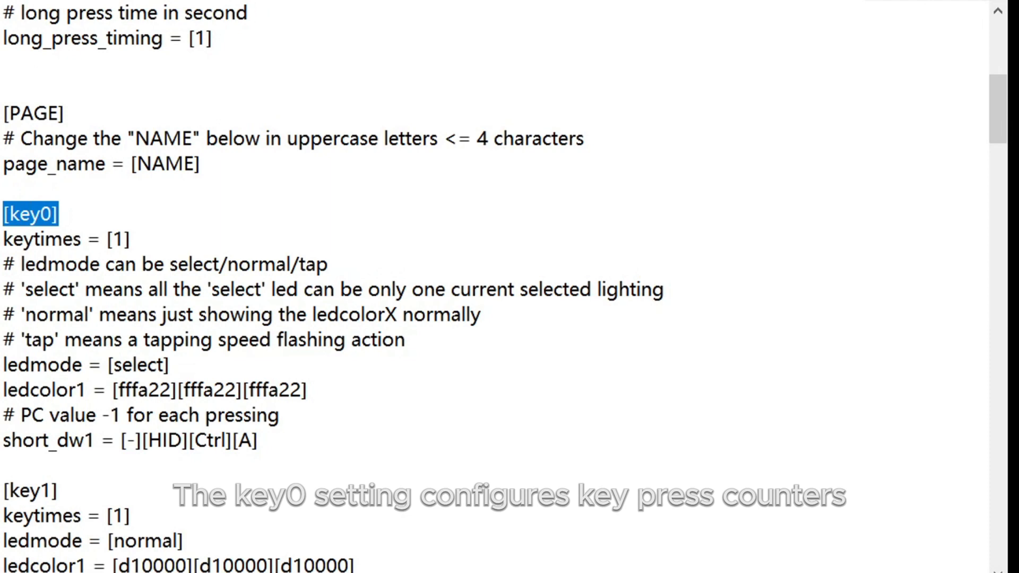